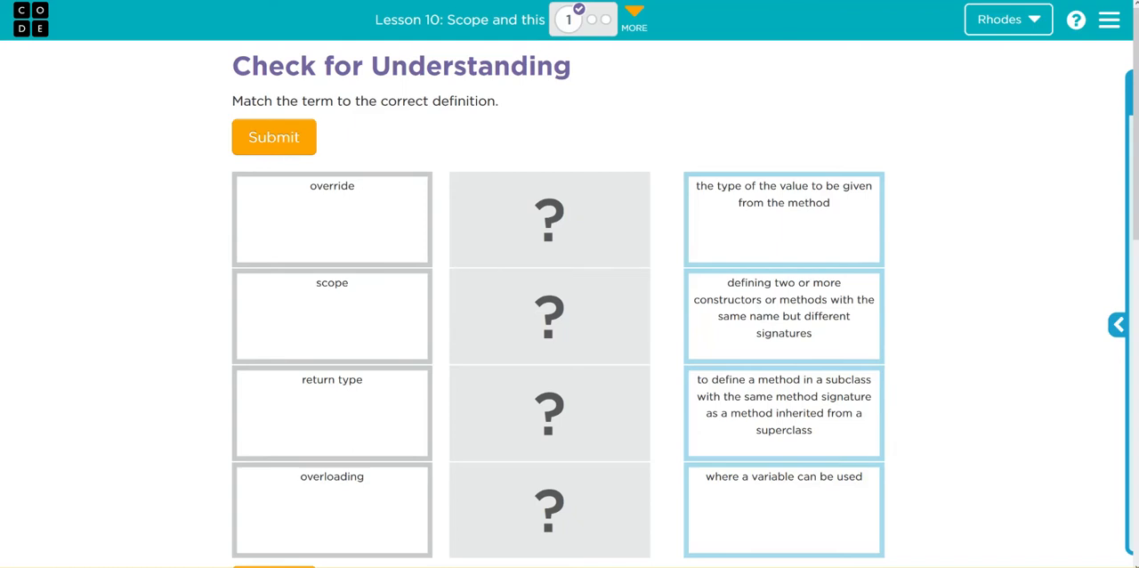
pyautogui.moveTo(355, 250)
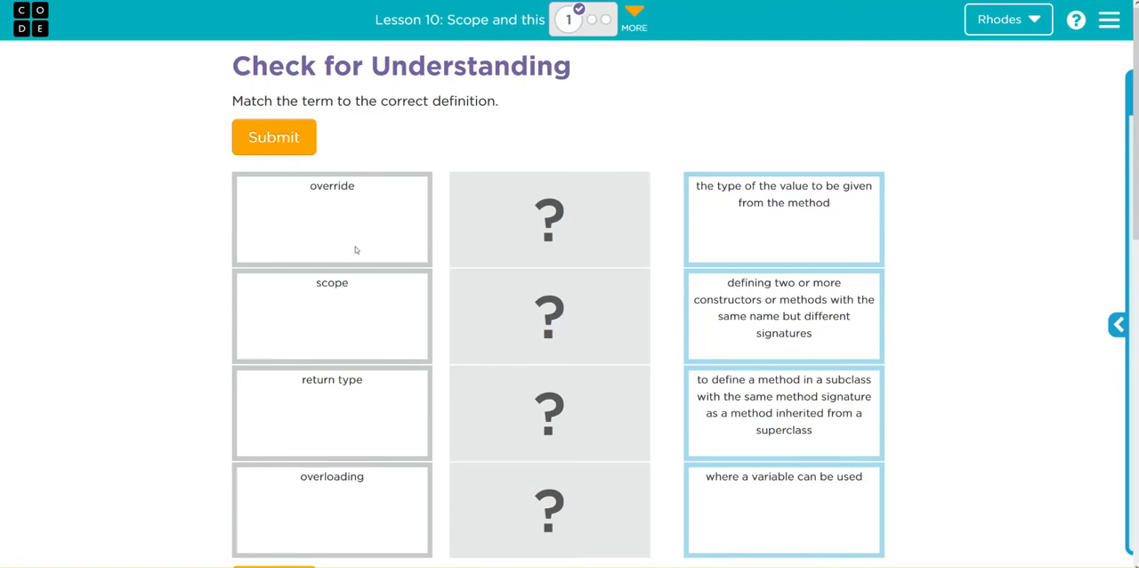
pyautogui.moveTo(362, 304)
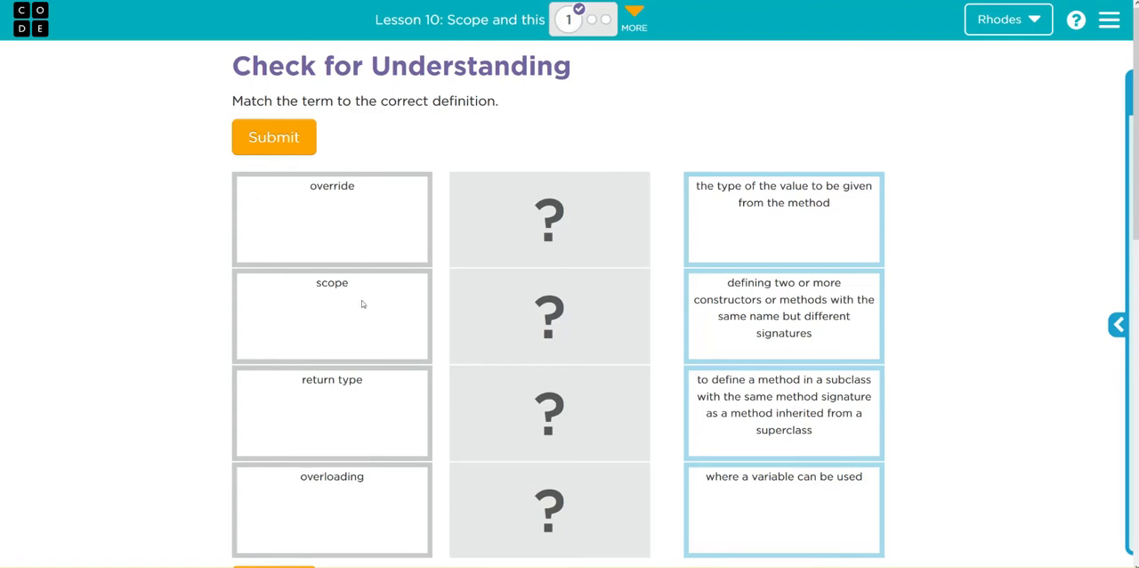
pyautogui.moveTo(347, 469)
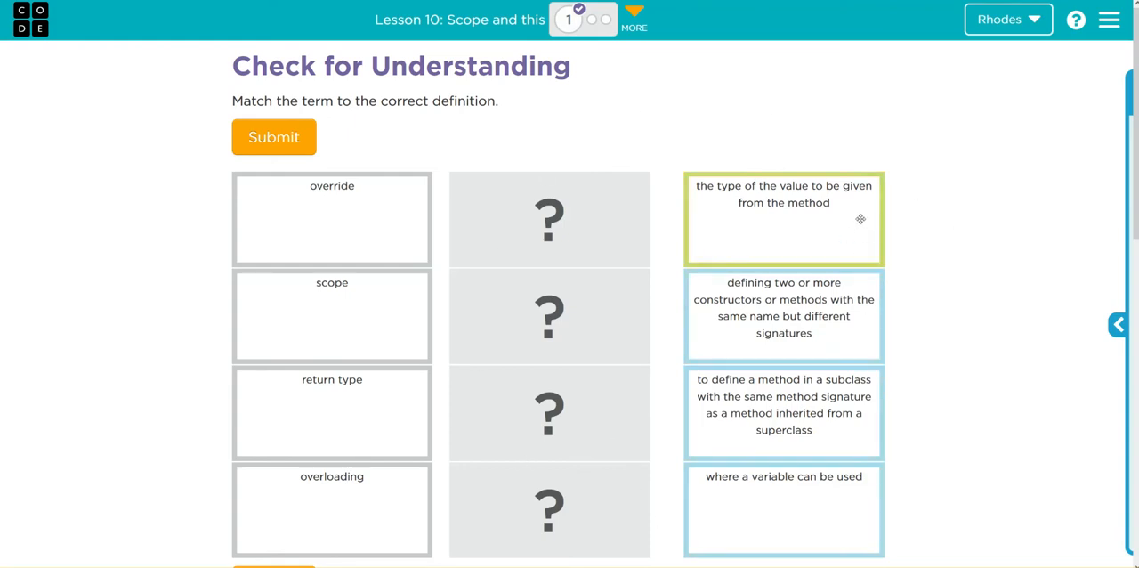
pyautogui.moveTo(845, 208)
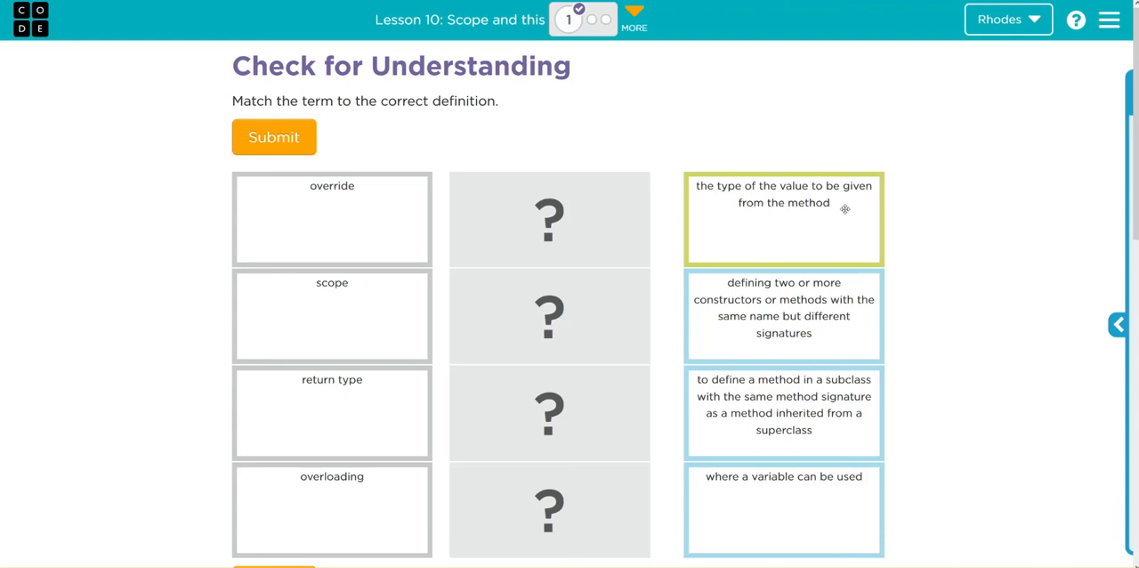
# Match the return-value definition to return type and the same-name, different-signatures definition to overloading.
pyautogui.moveTo(782, 219); pyautogui.dragTo(722, 226)
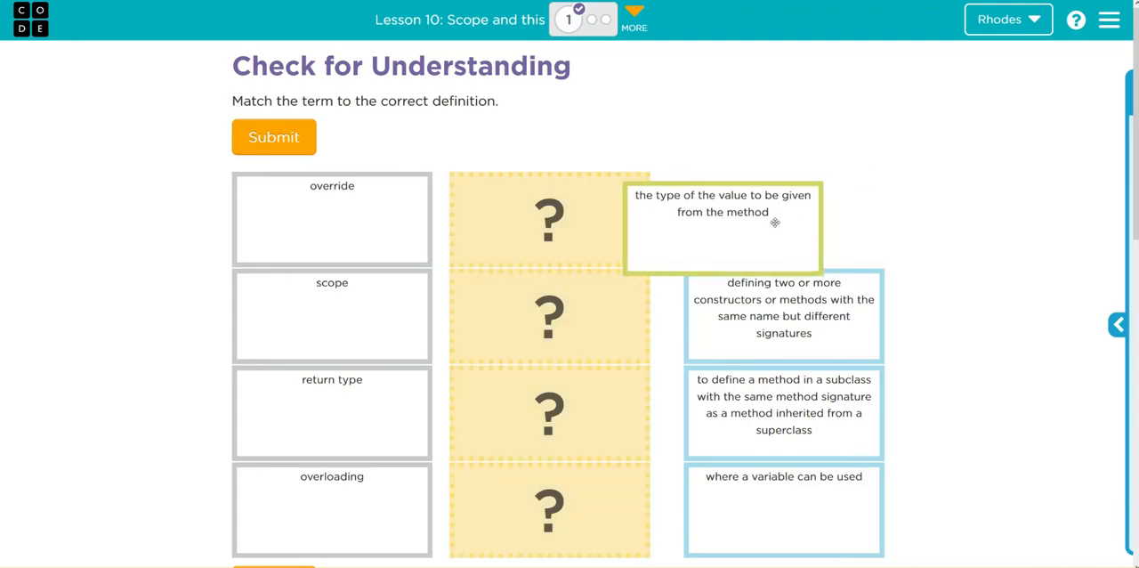
pyautogui.moveTo(721, 212); pyautogui.dragTo(549, 412)
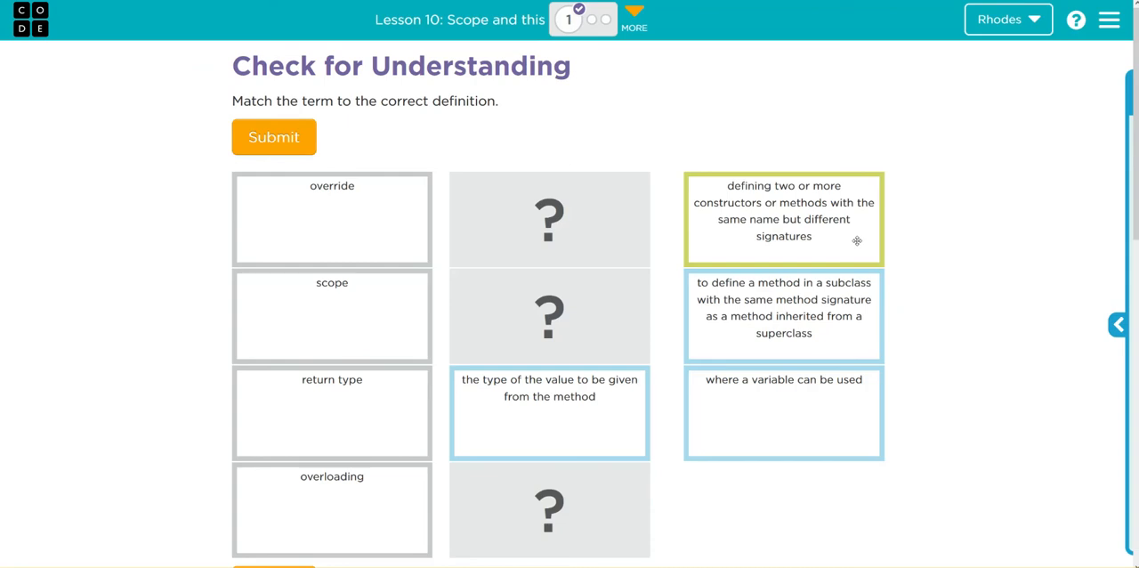
pyautogui.moveTo(783, 219); pyautogui.dragTo(549, 510)
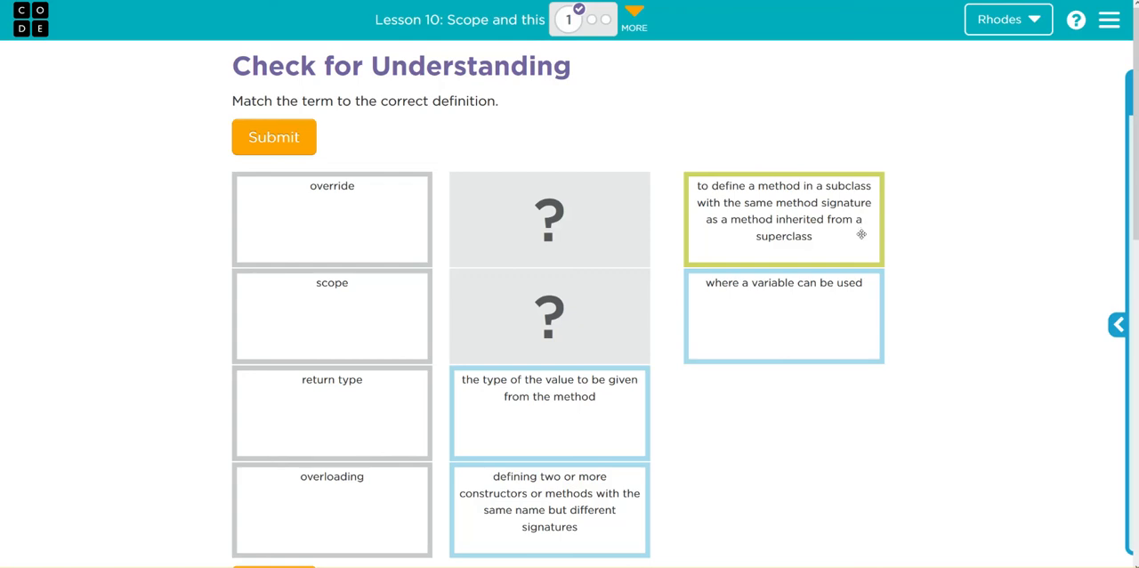
# Match the subclass-method definition to override and where-a-variable-can-be-used to scope.
pyautogui.moveTo(783, 218); pyautogui.dragTo(643, 187)
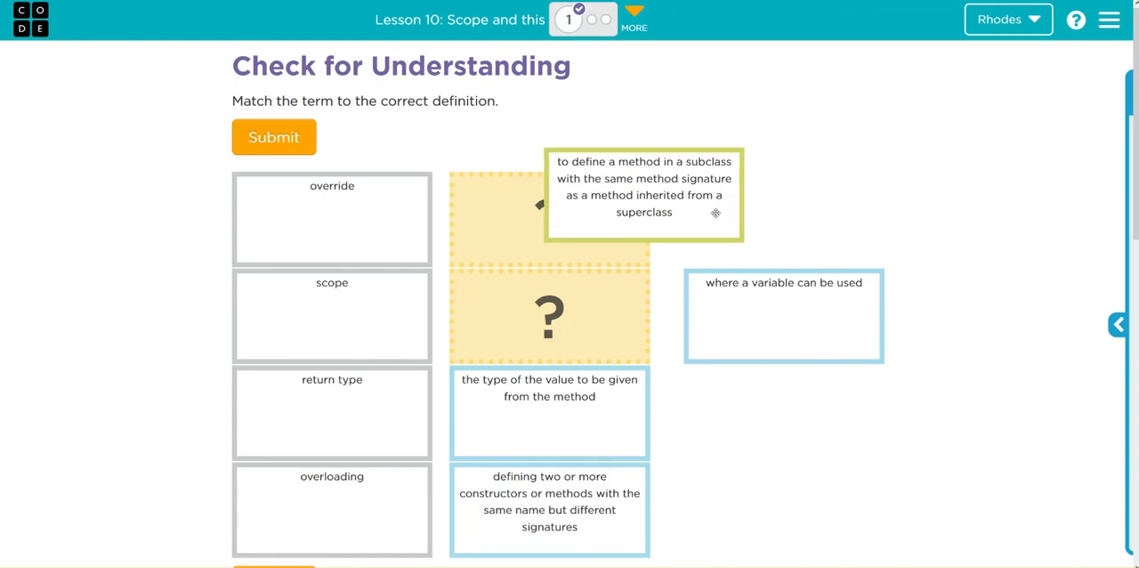
pyautogui.moveTo(645, 194); pyautogui.dragTo(549, 219)
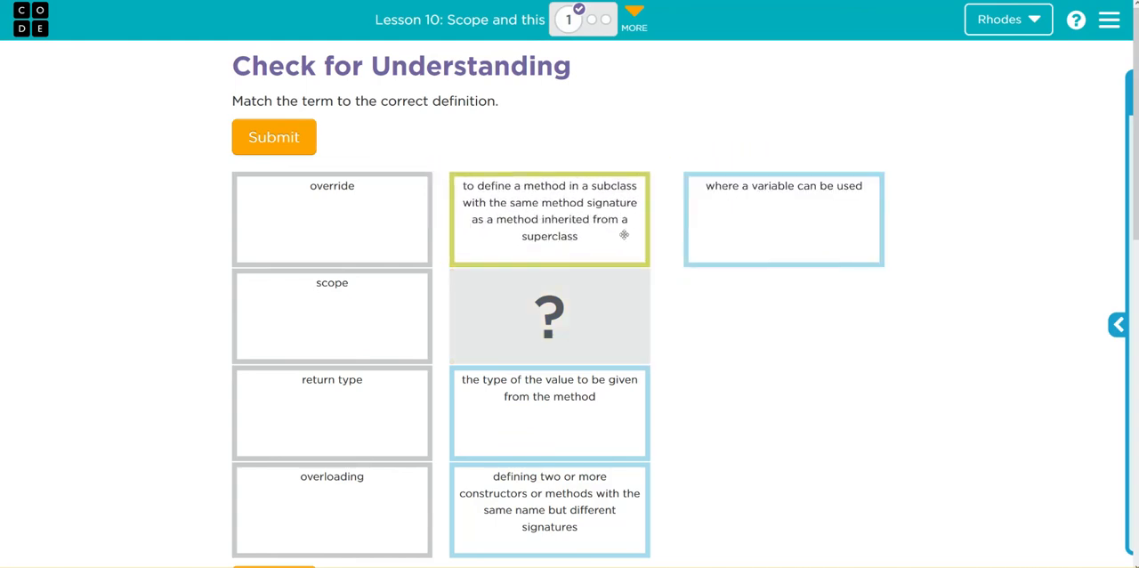
pyautogui.moveTo(795, 209)
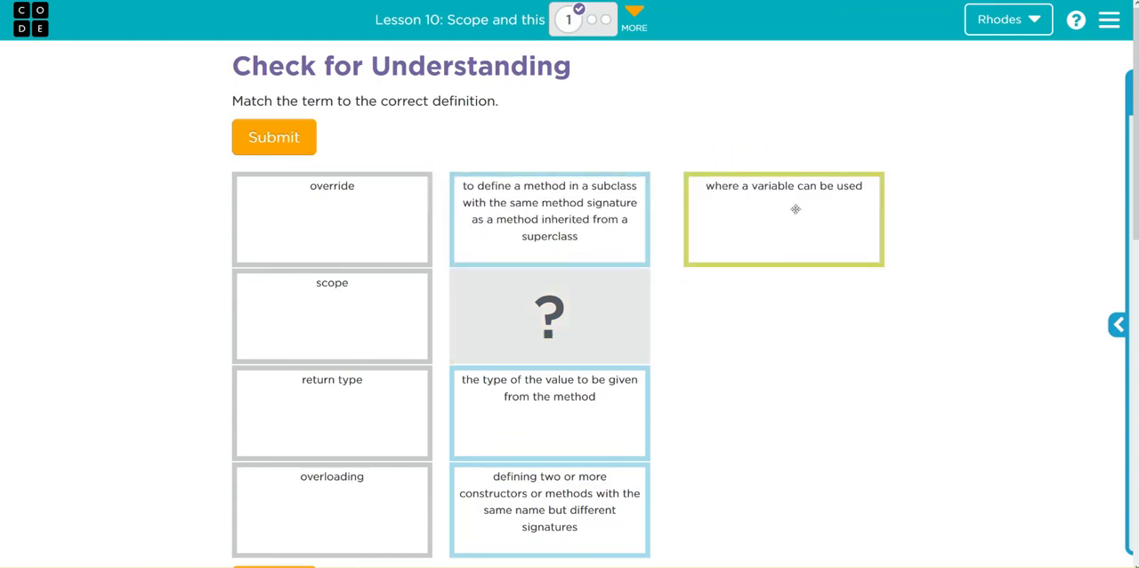
pyautogui.moveTo(839, 215)
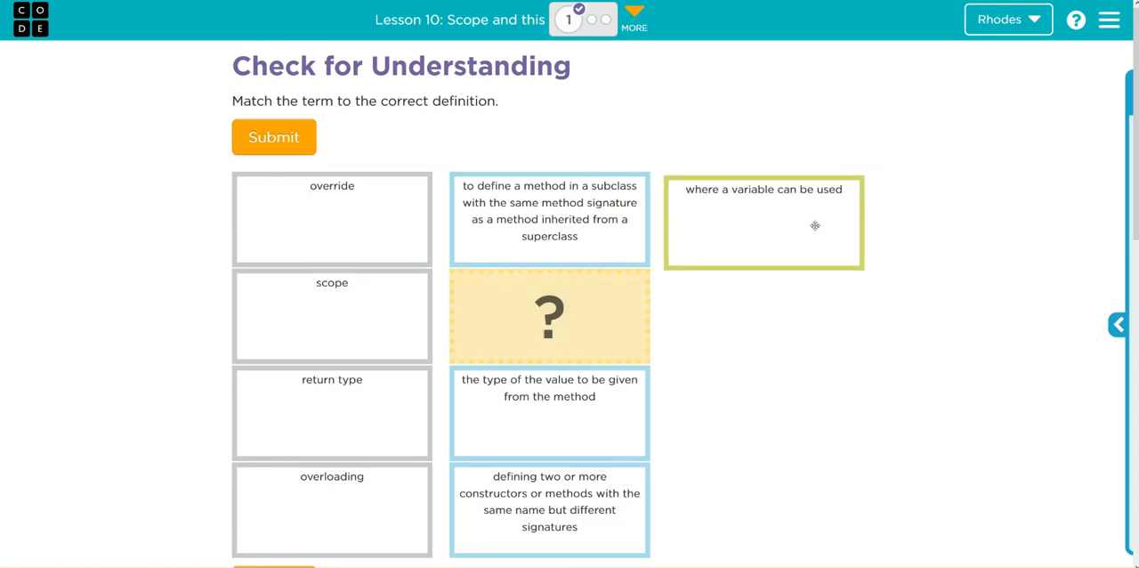
pyautogui.moveTo(762, 222); pyautogui.dragTo(549, 316)
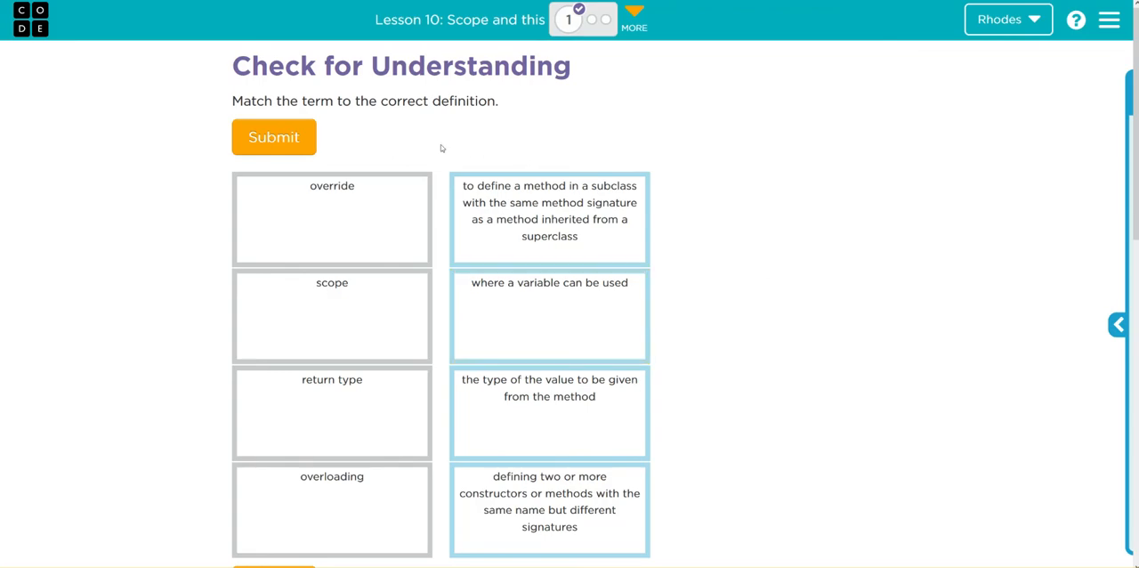
# Submit the four term-definition matches for checking.
pyautogui.click(274, 136)
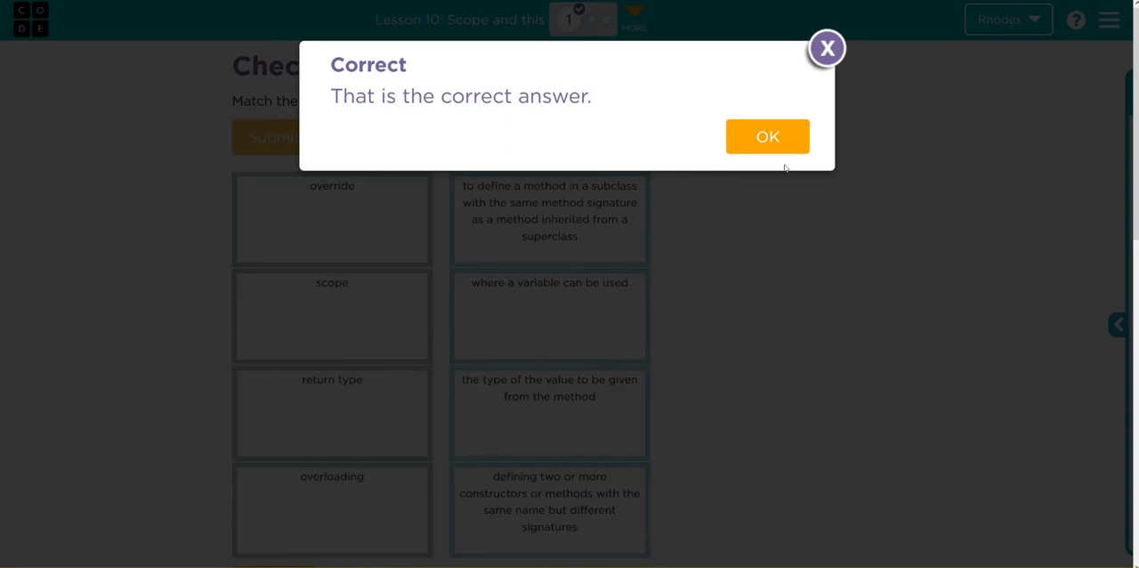
pyautogui.moveTo(819, 200)
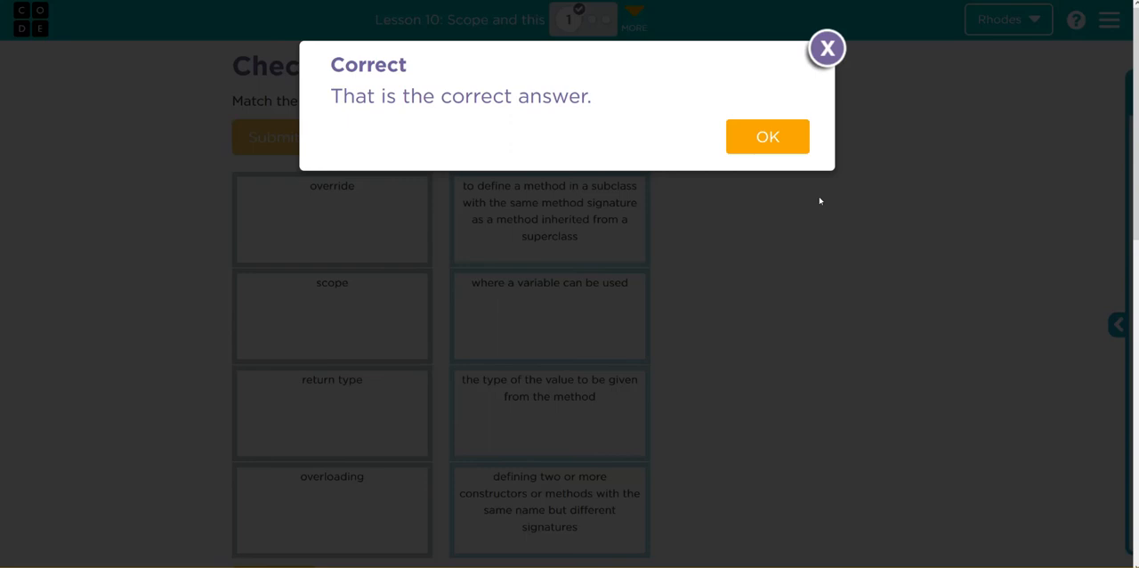
pyautogui.moveTo(811, 197)
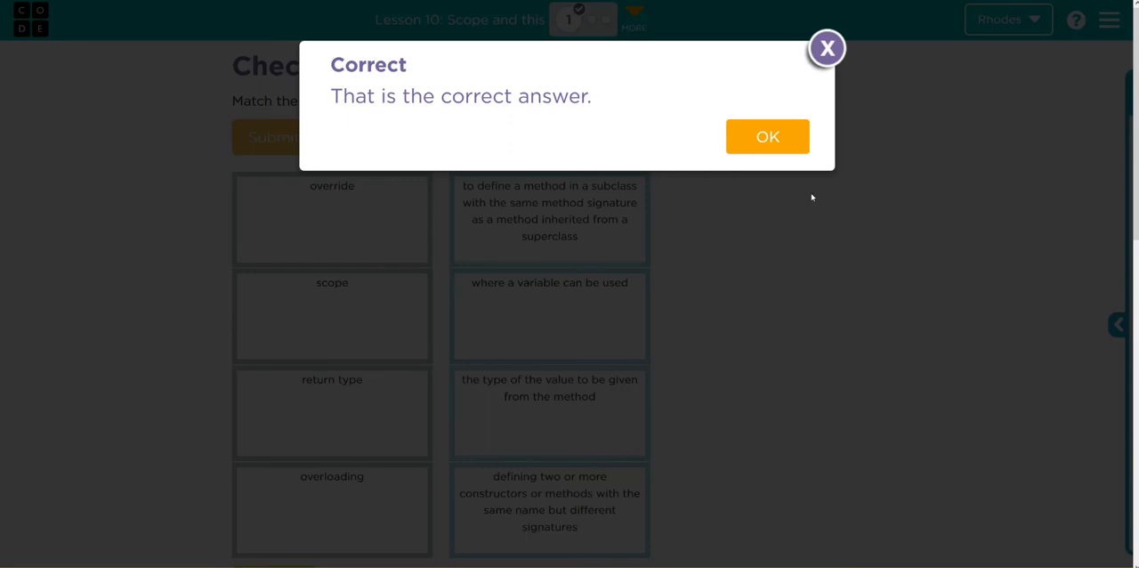